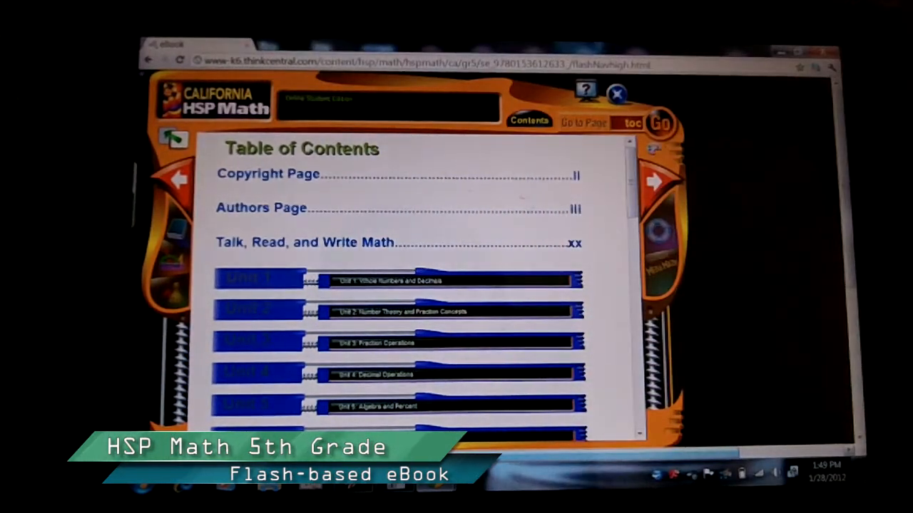
Scroll down the Find Volume lesson to Tony's Storage Cabinets table and diagram.
{"action": "scroll", "scroll_direction": "down", "scroll_amount": 3}
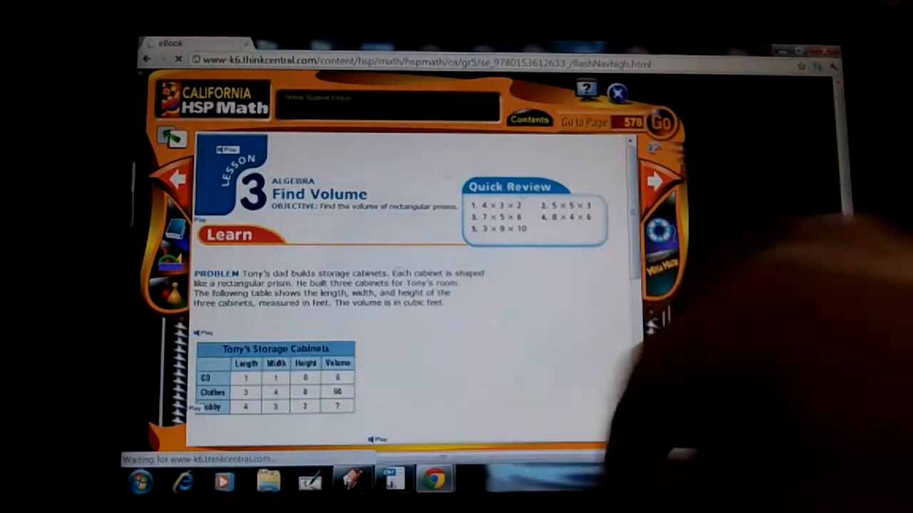
{"action": "scroll", "scroll_direction": "down", "scroll_amount": 3}
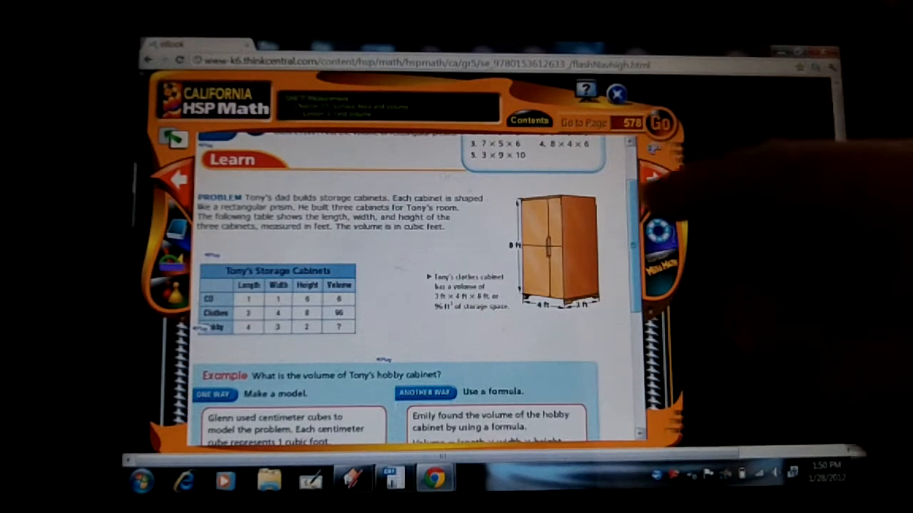
{"action": "scroll", "scroll_direction": "down", "scroll_amount": 3}
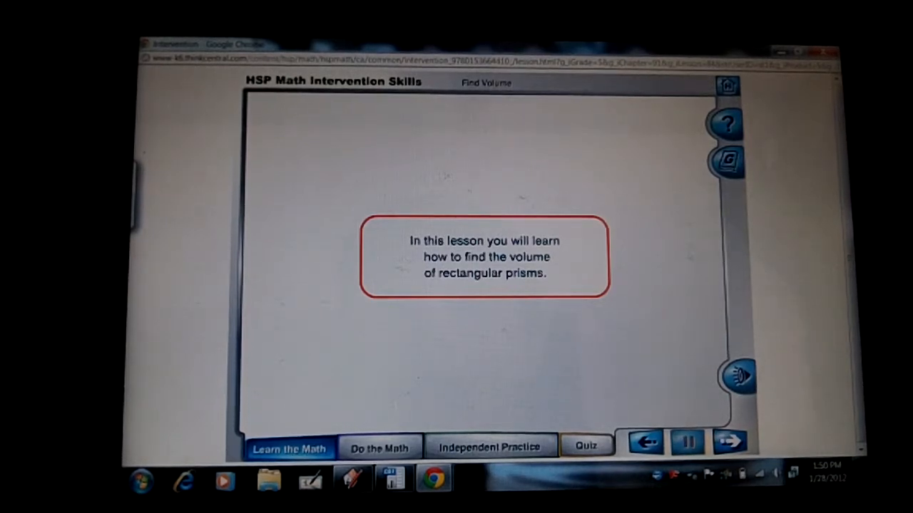
Launch the Find Volume intervention lesson to its Learn the Math intro screen.
{"action": "left_click", "coordinate": [730, 444]}
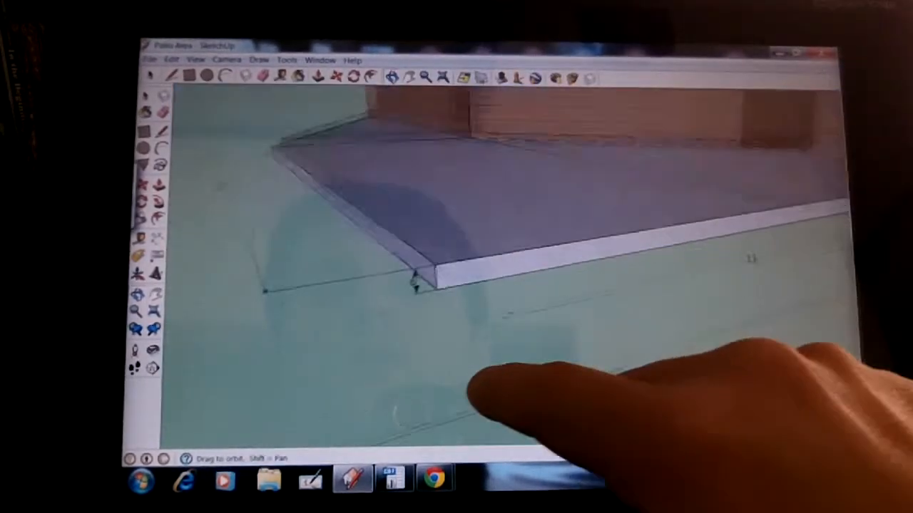
Orbit the SketchUp view slightly to show the slab's edge thickness up close.
{"action": "left_click_drag", "start_coordinate": [499, 393], "coordinate": [485, 387]}
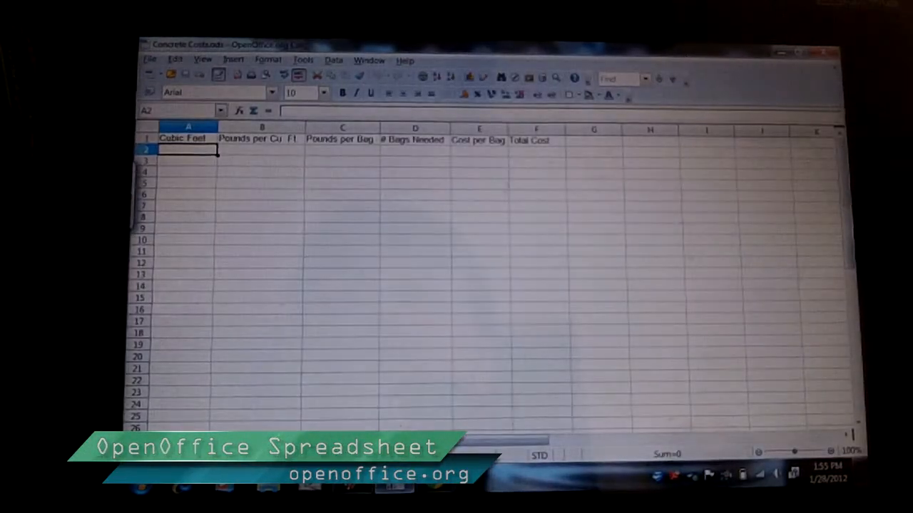
Select cell A2 in the Concrete Costs spreadsheet.
{"action": "left_click", "coordinate": [263, 150]}
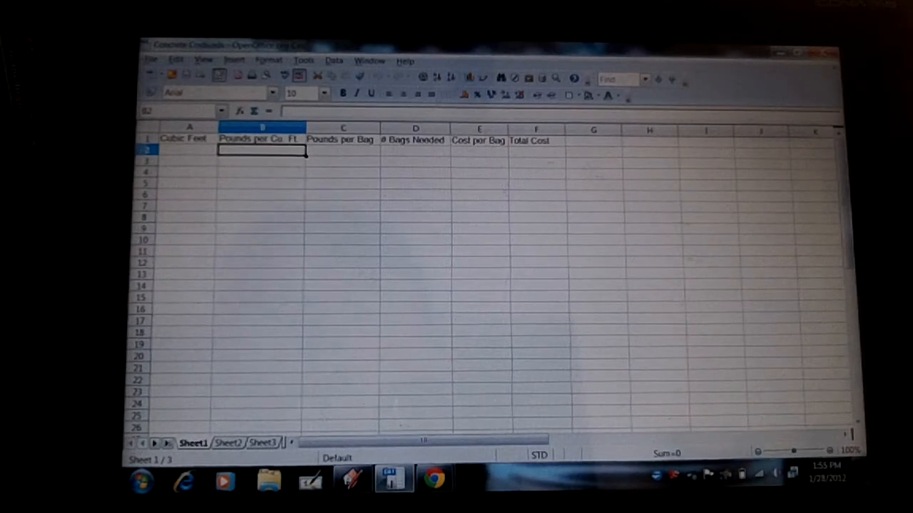
Enter 60 as the pounds per bag in cell C2.
{"action": "type", "text": "60"}
{"action": "left_click", "coordinate": [188, 150]}
{"action": "type", "text": "=("}
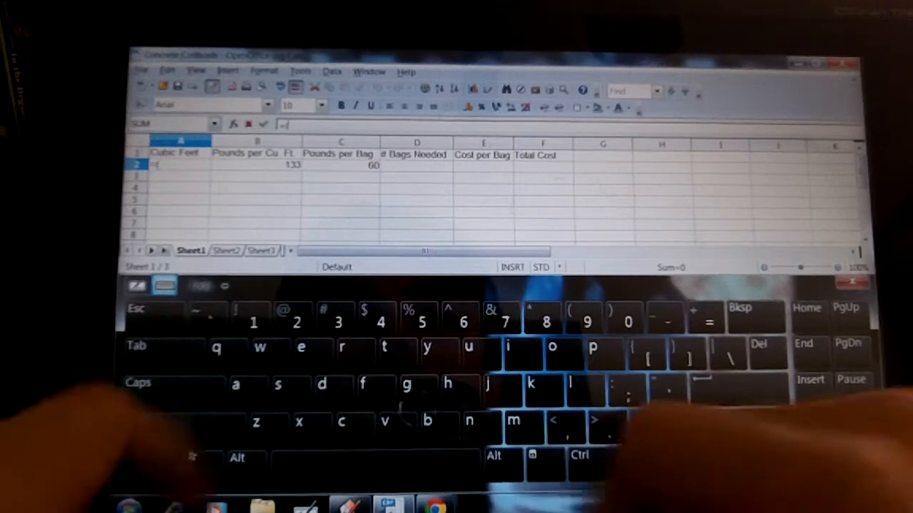
Extend the A2 cubic-feet formula to =(22*11*0.5)+(22*22*0.50, fixing a stray digit.
{"action": "type", "text": "22*11"}
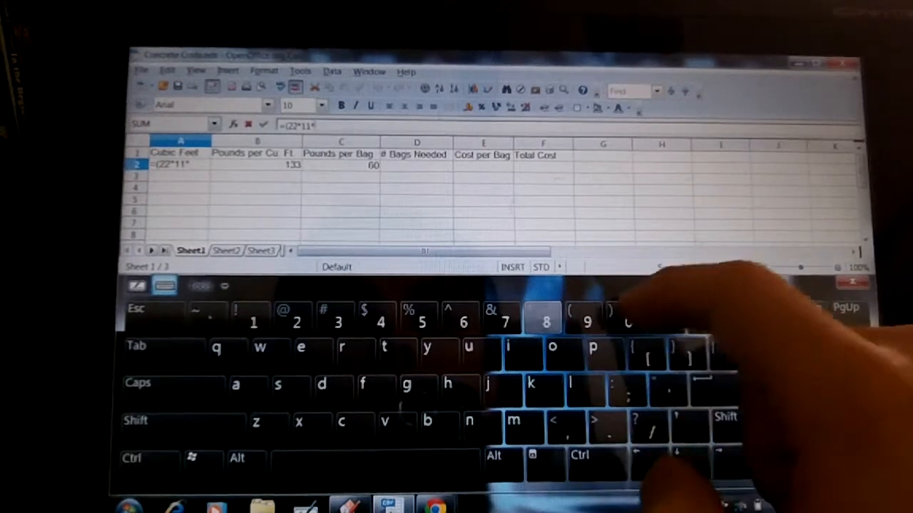
{"action": "type", "text": "*0.5)+9("}
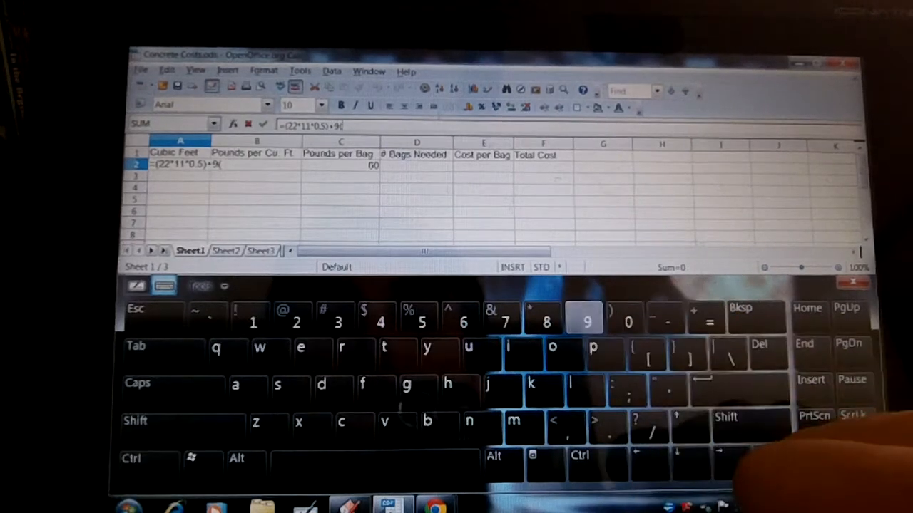
{"action": "key", "text": "Backspace"}
{"action": "type", "text": "22*22*0.5"}
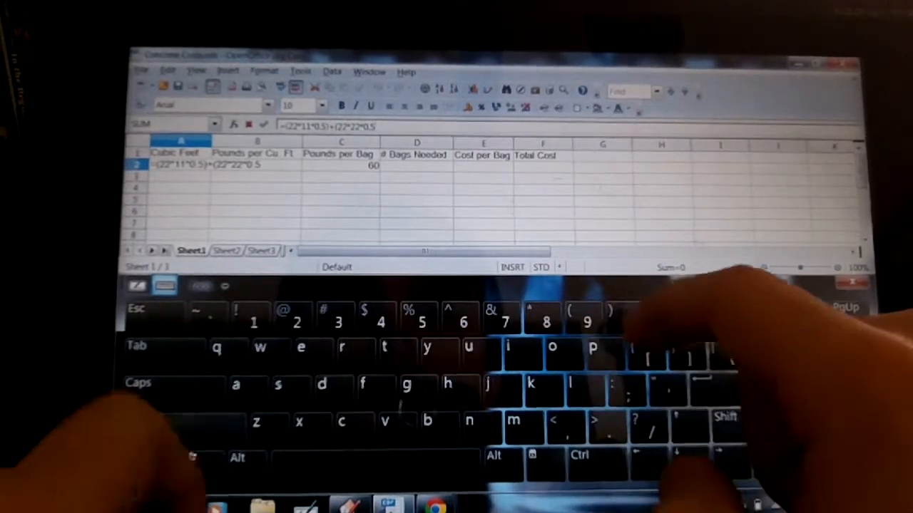
{"action": "type", "text": "0"}
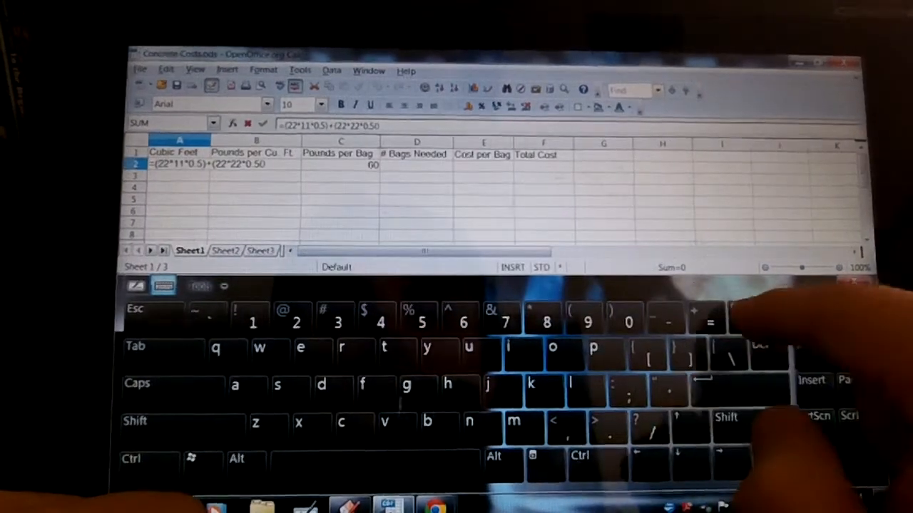